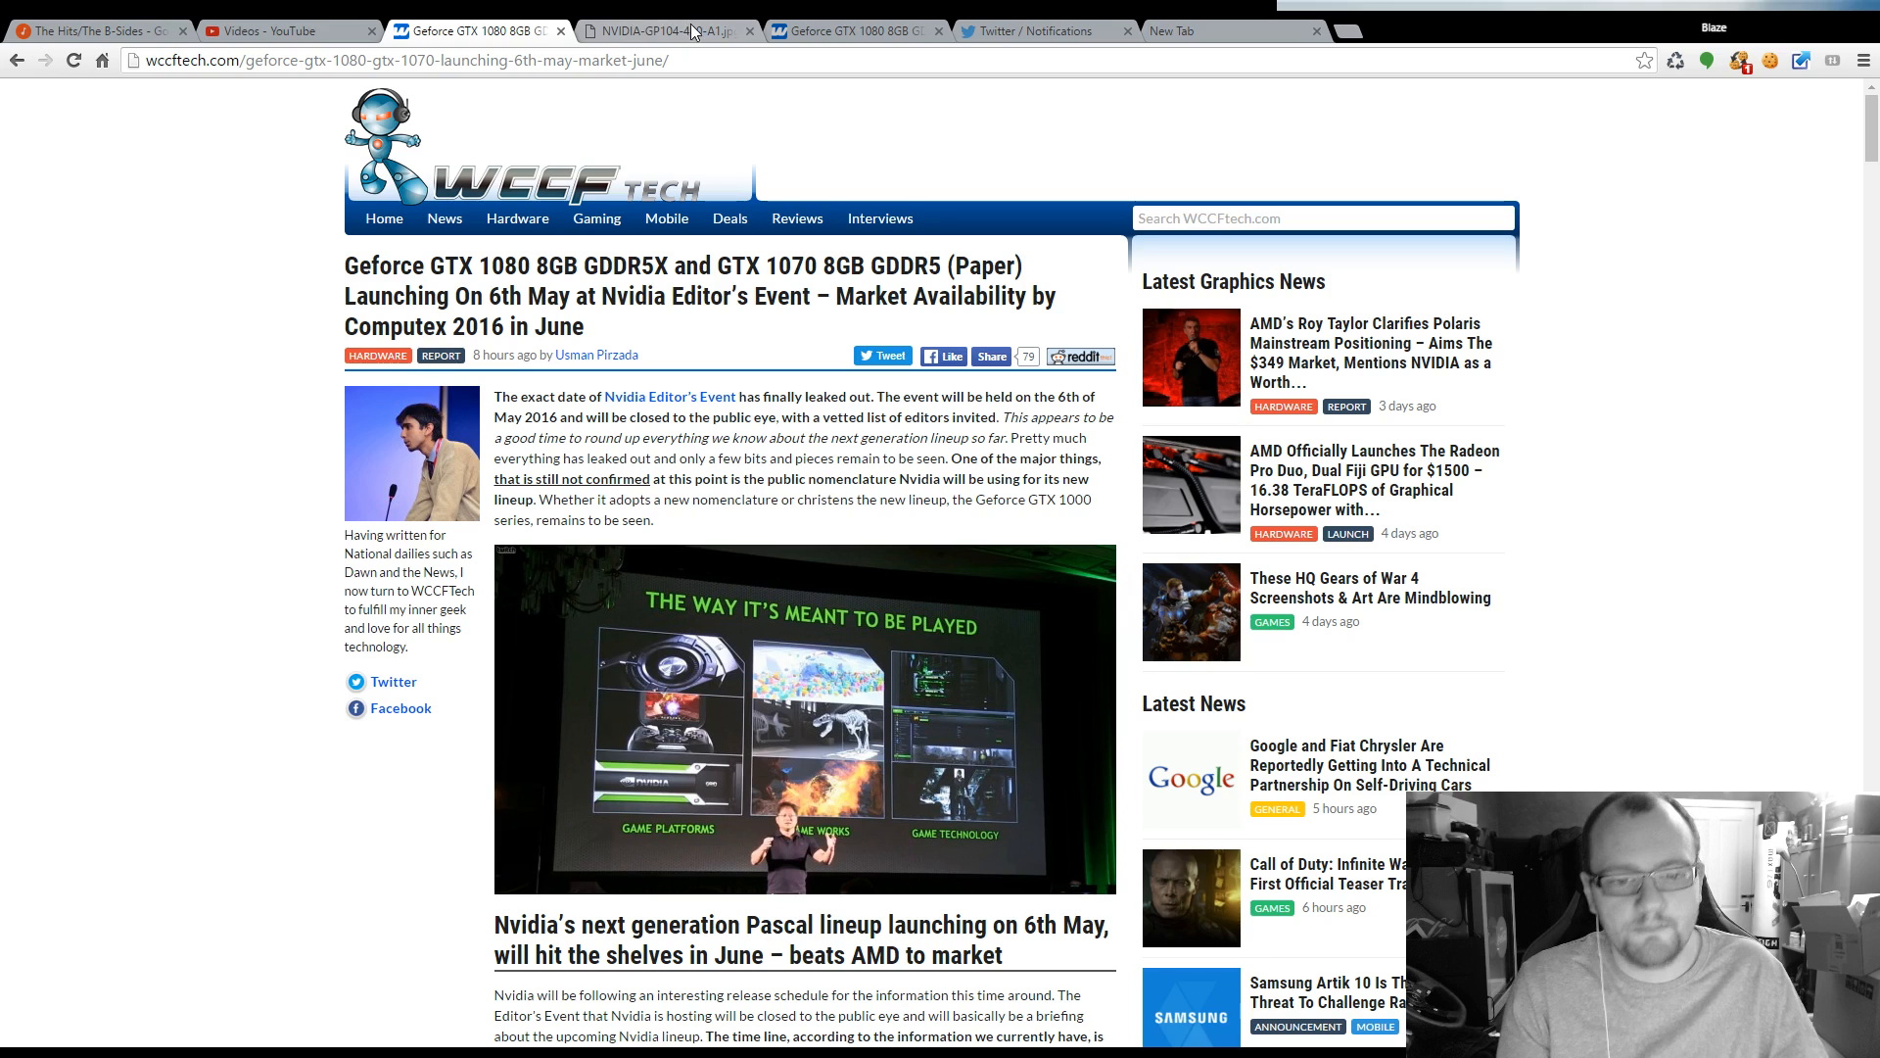
mouse_move(1553, 26)
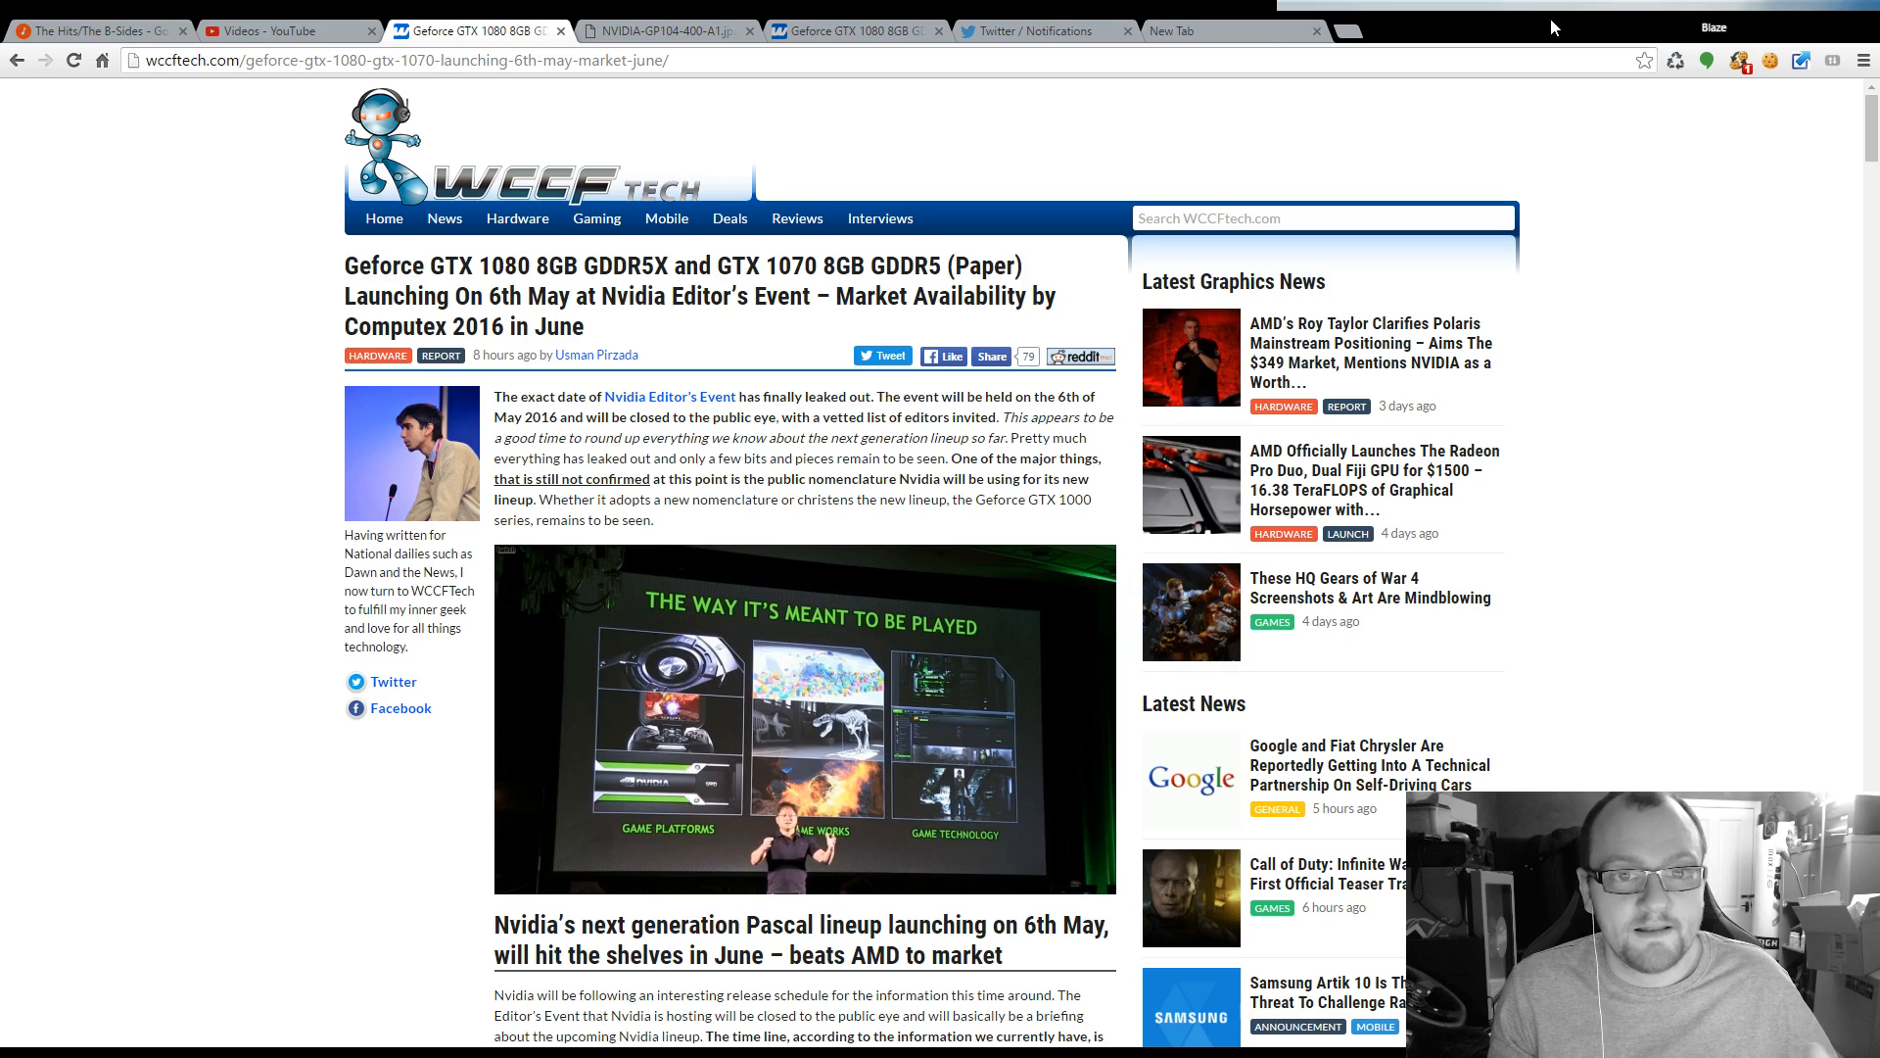
mouse_move(1847, 137)
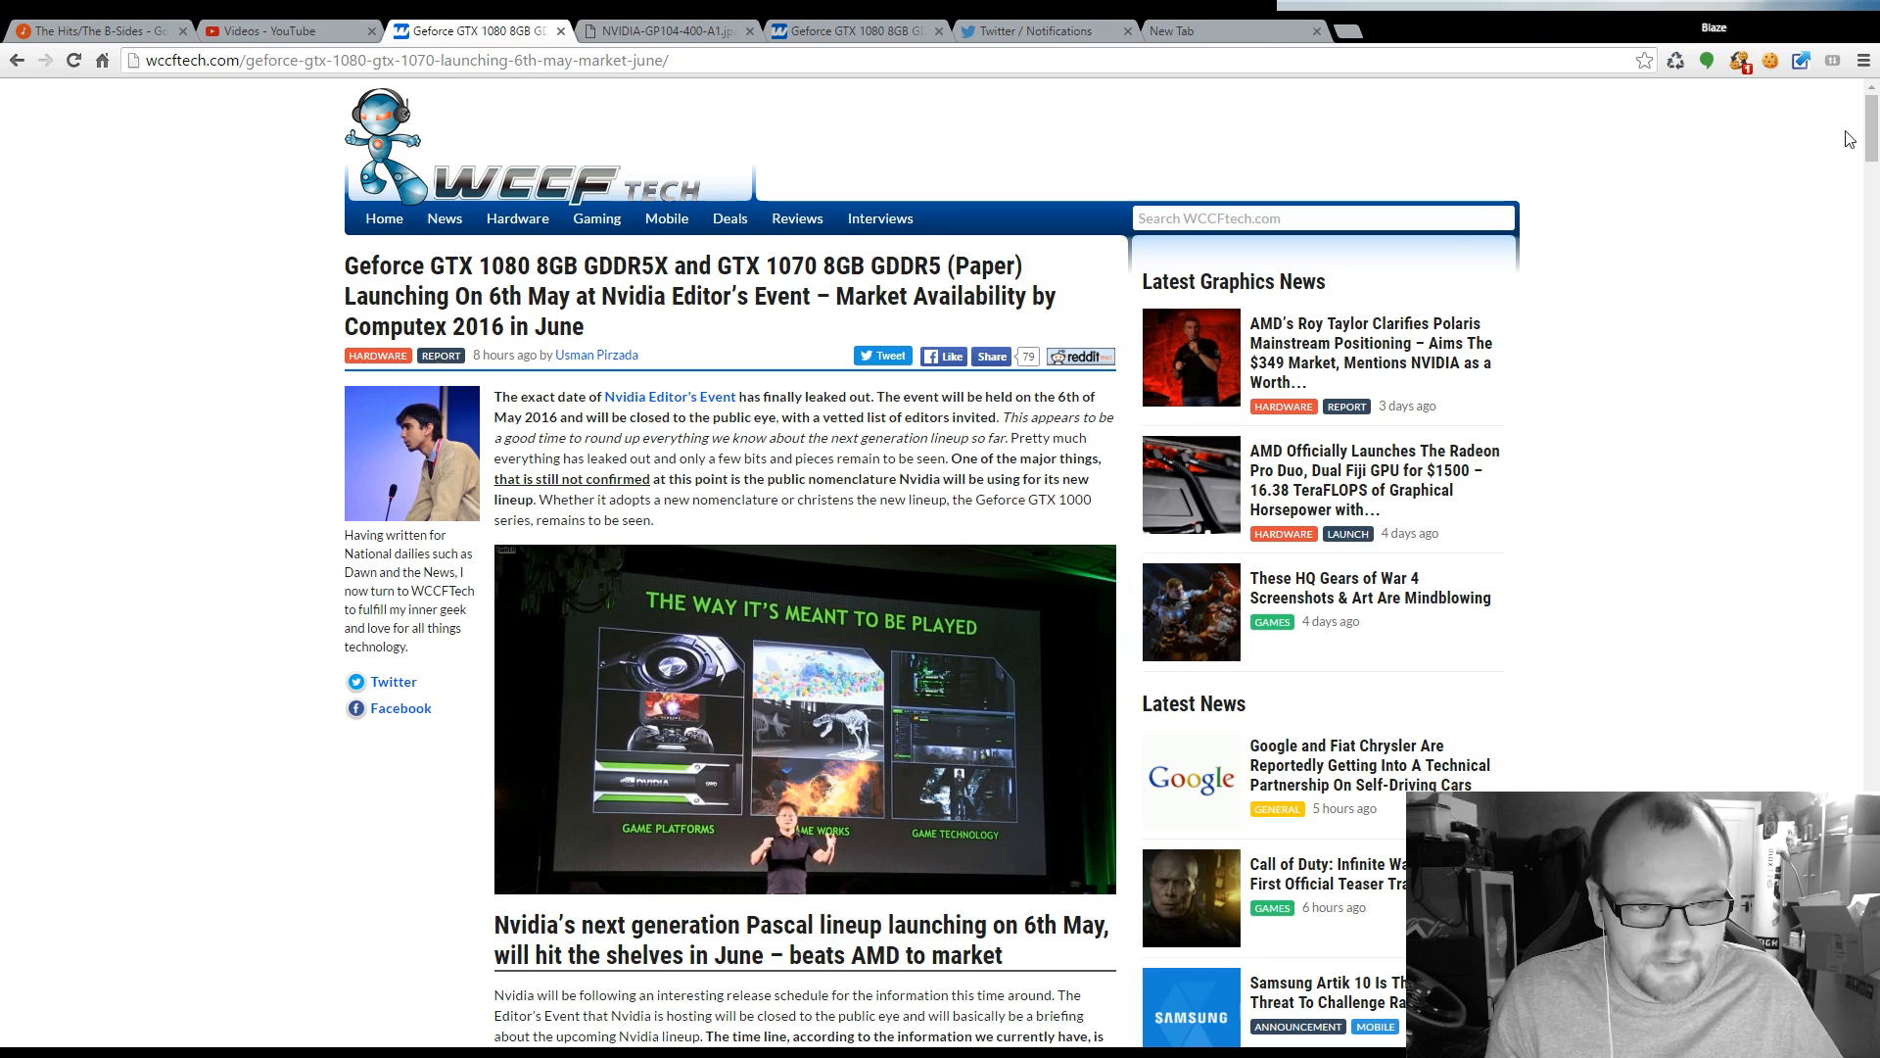
scroll(down, 3)
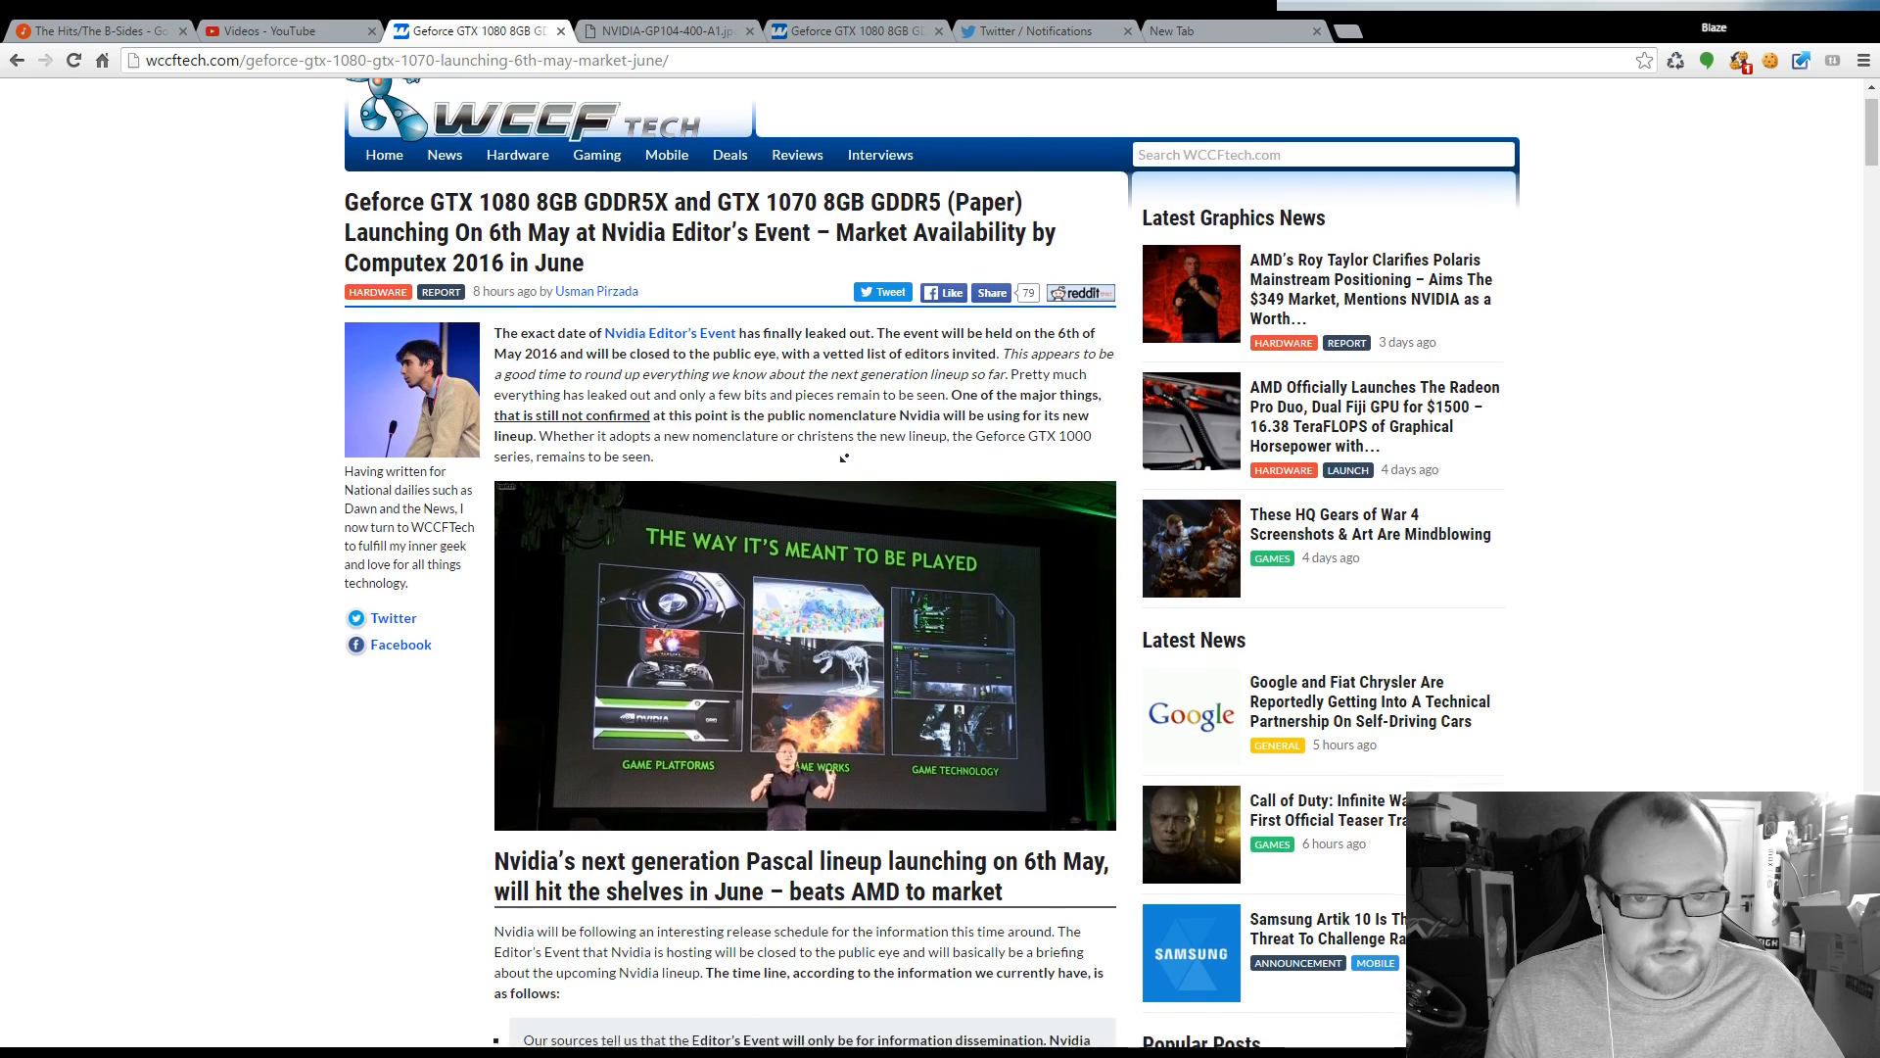
scroll(down, 3)
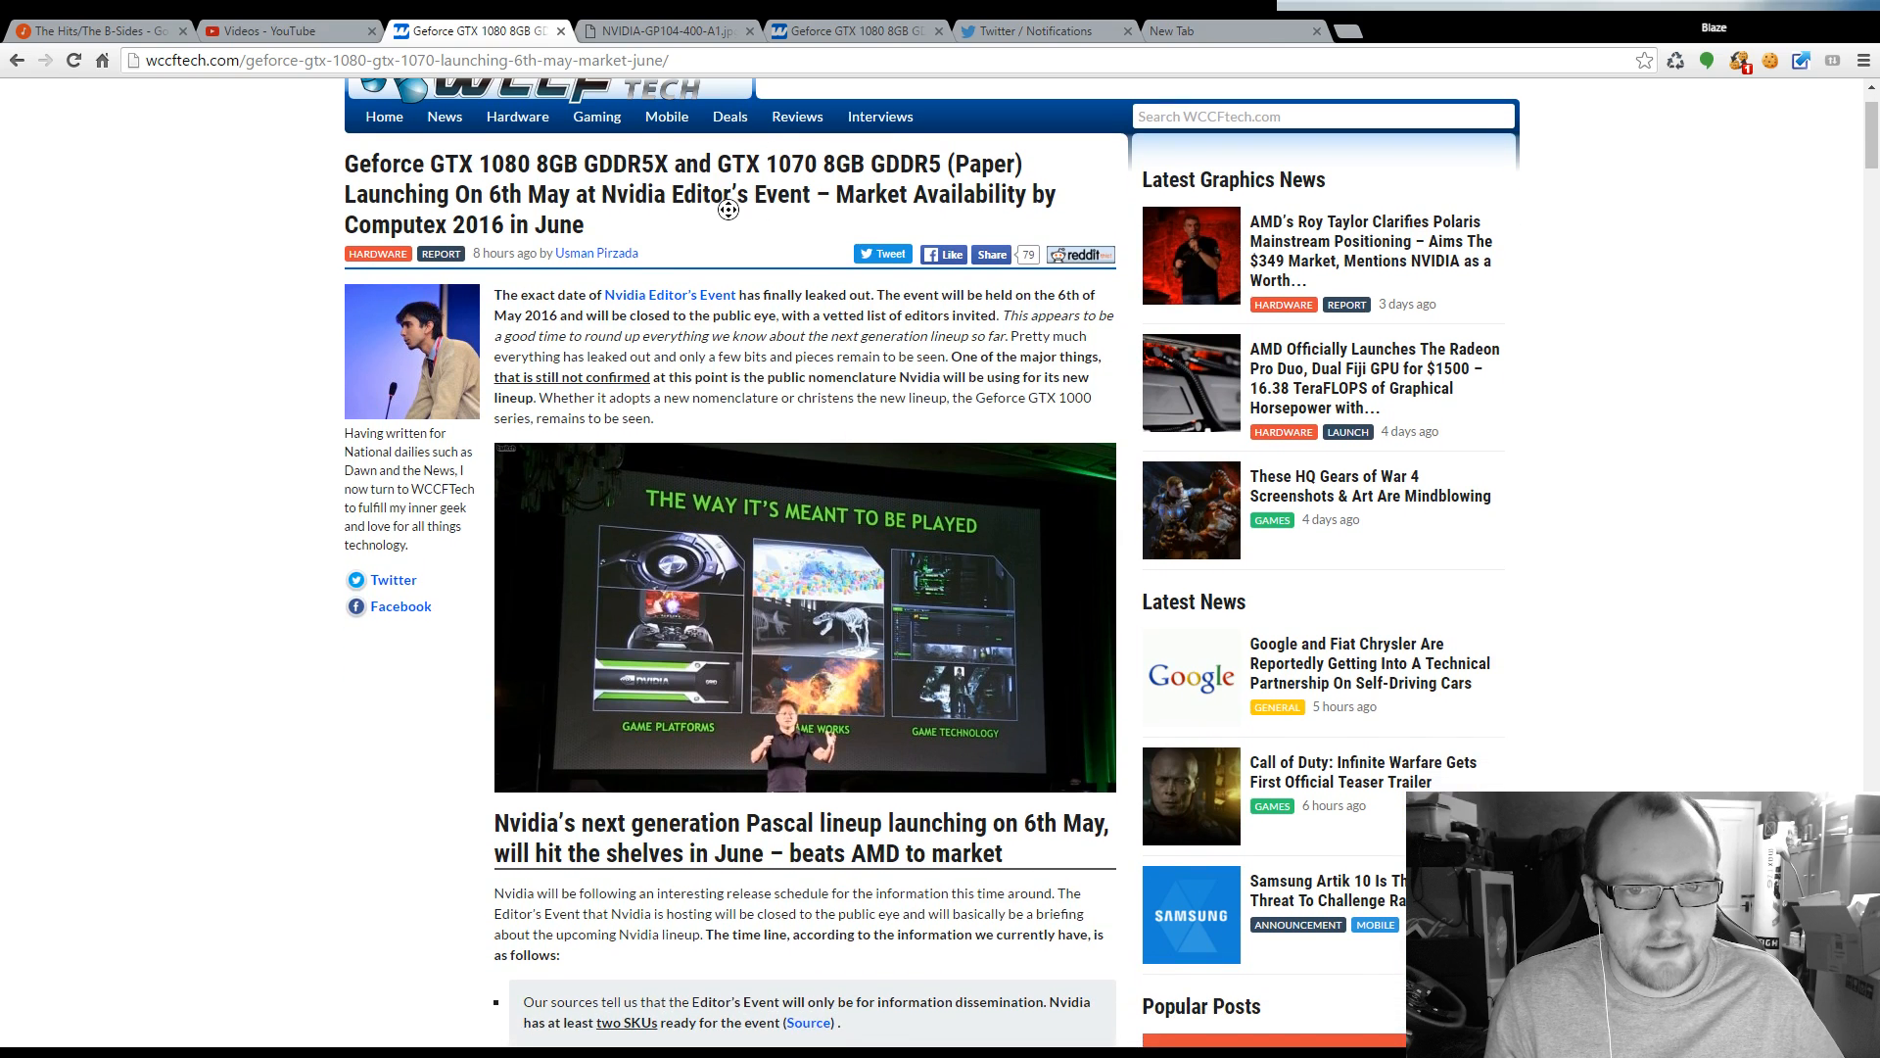
scroll(down, 3)
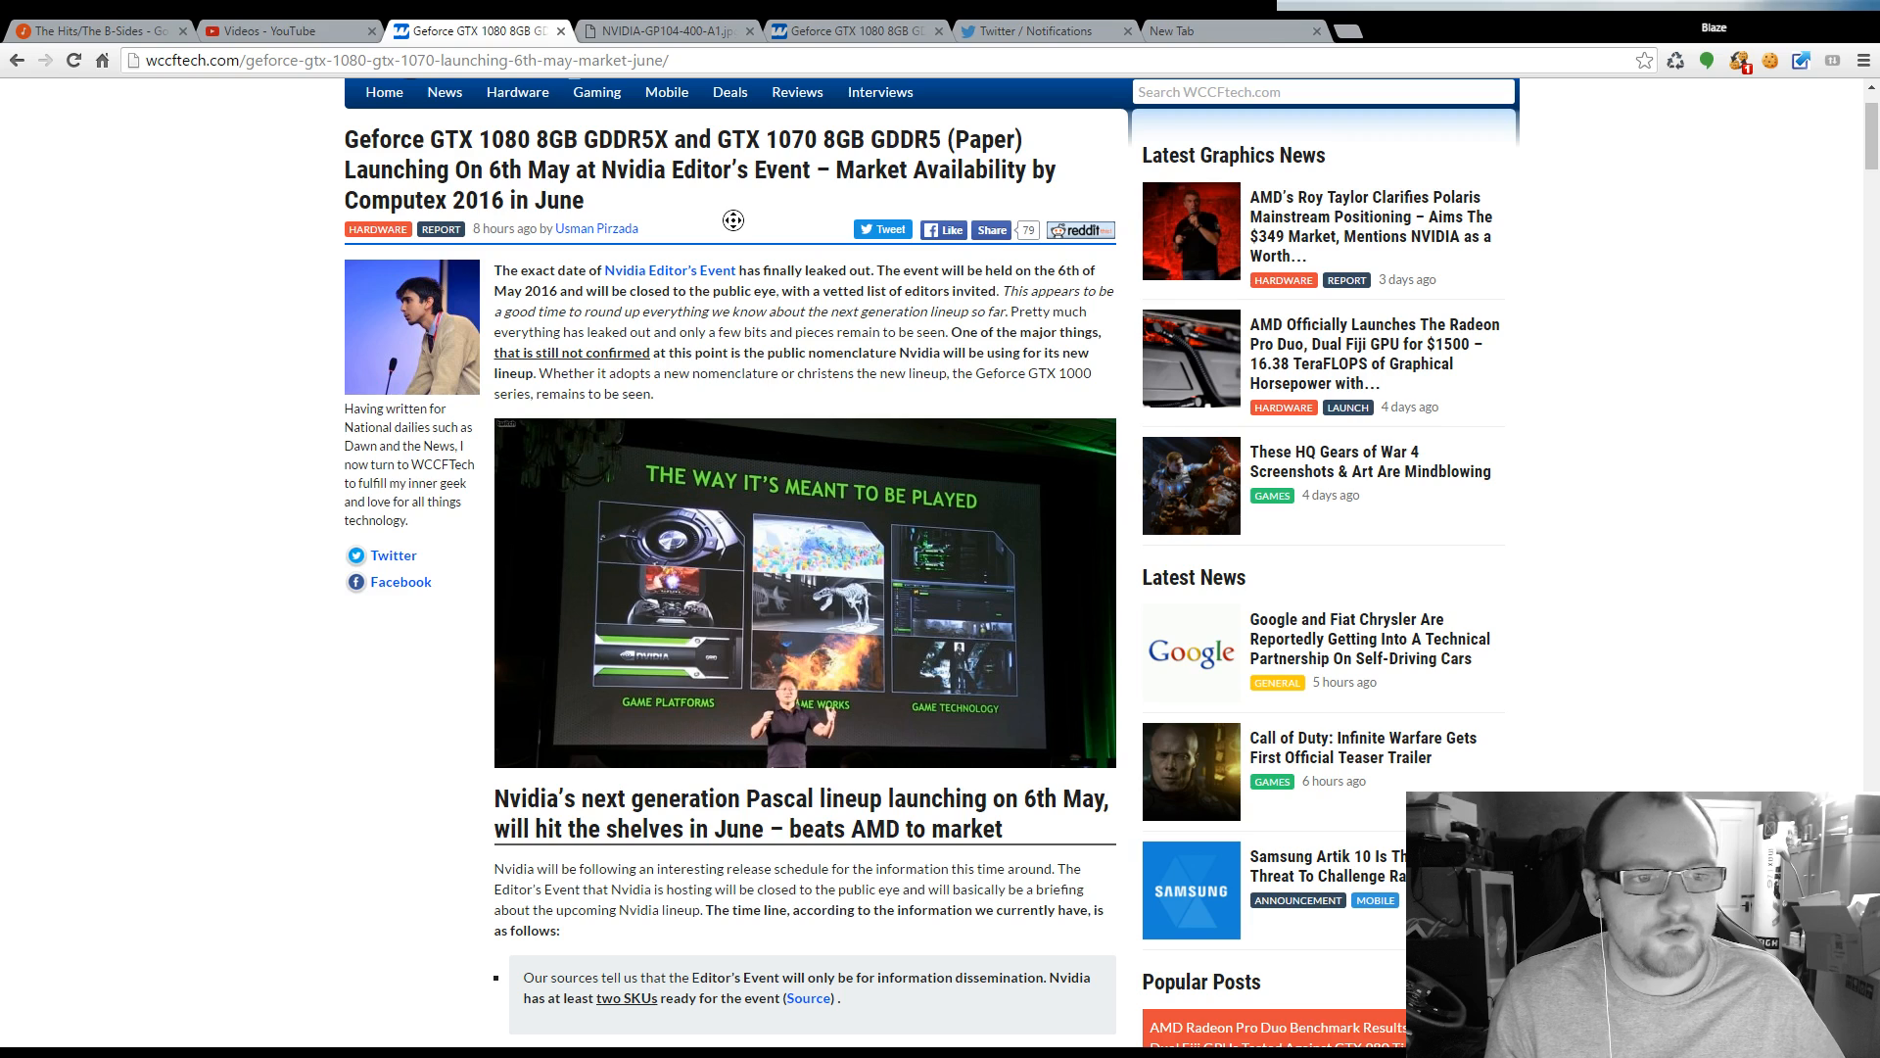
scroll(down, 3)
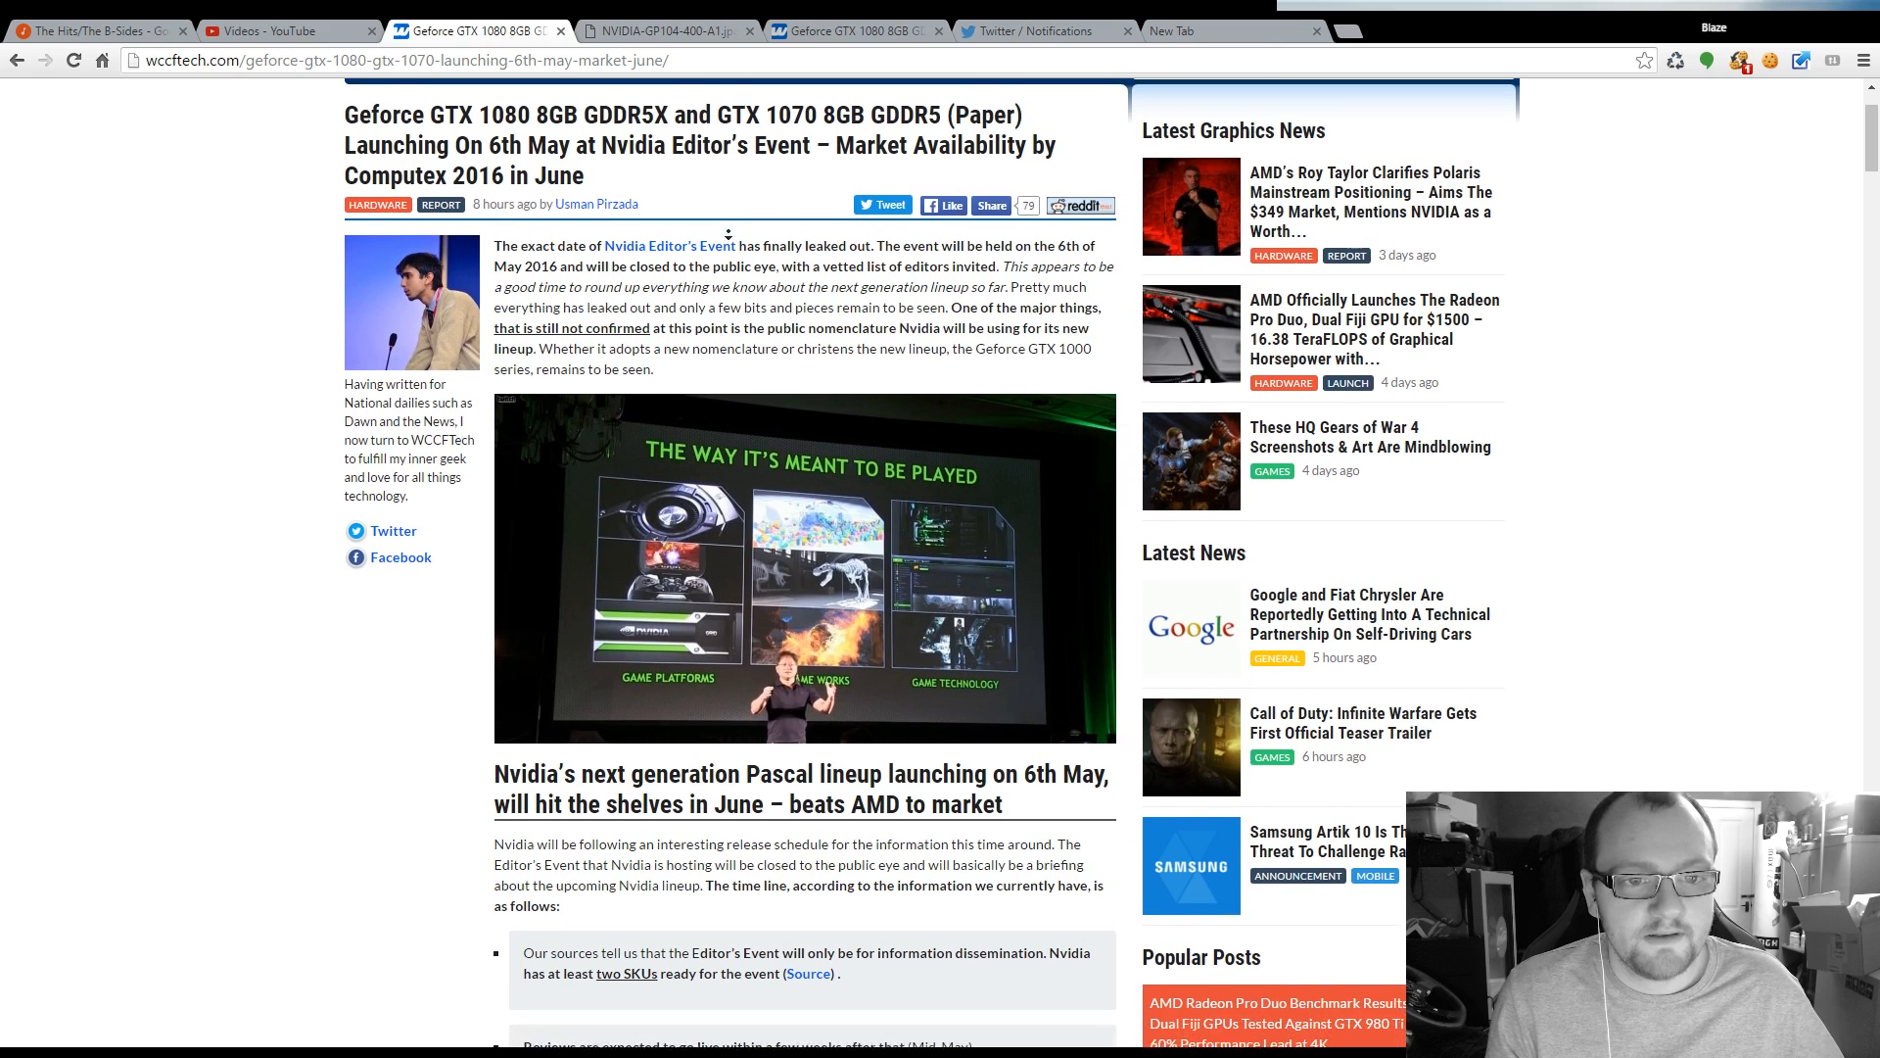
scroll(down, 3)
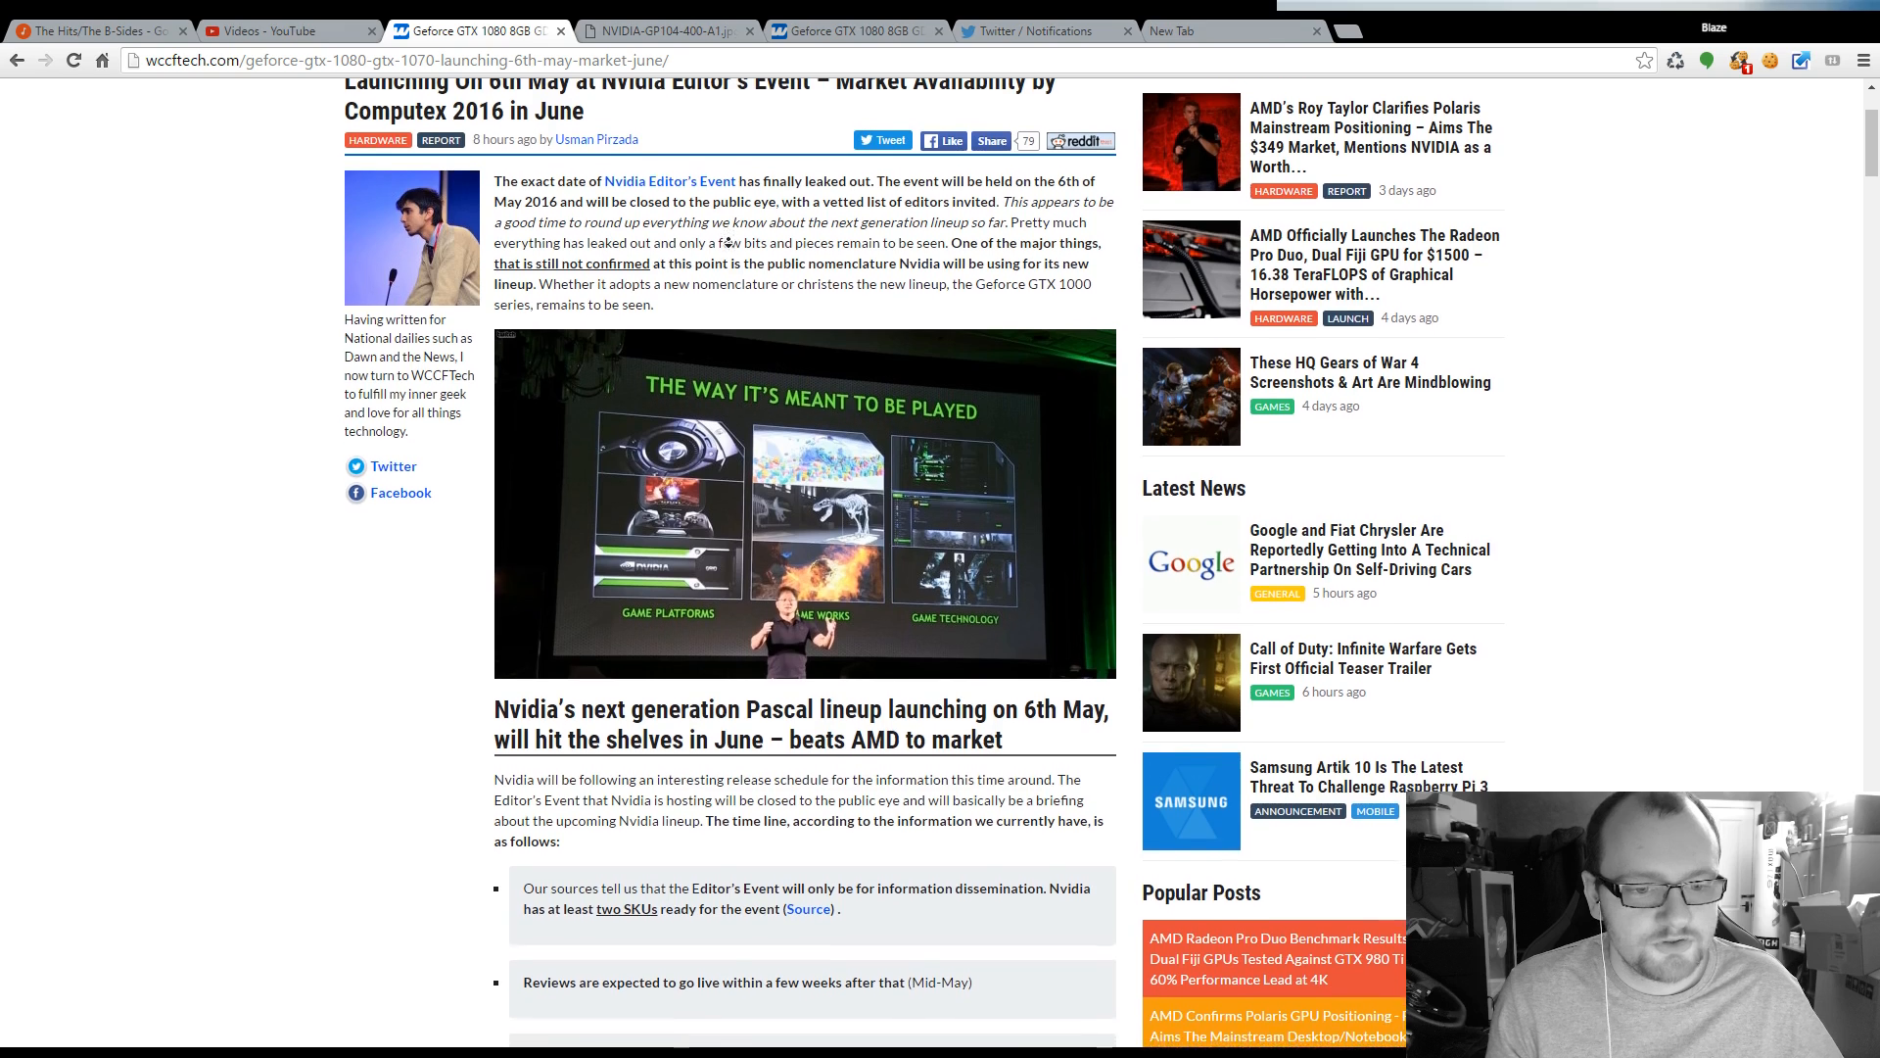
scroll(down, 3)
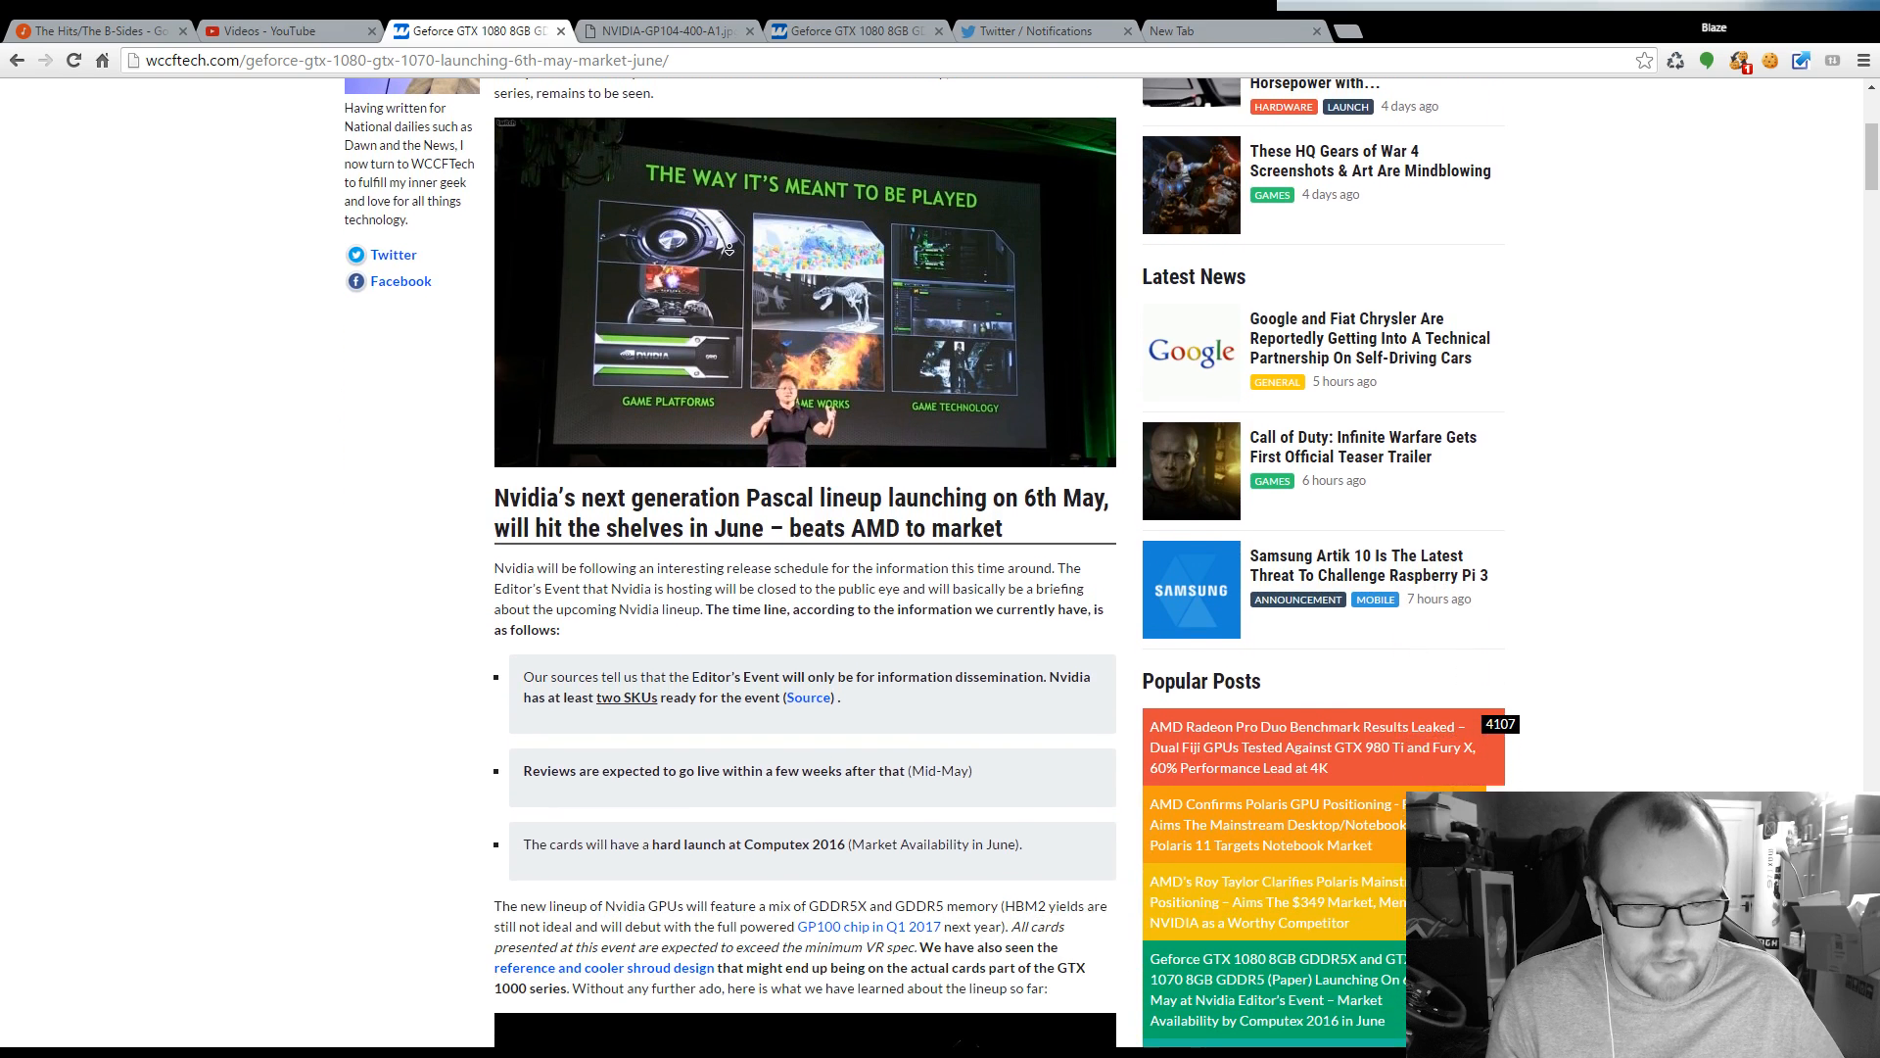
scroll(down, 3)
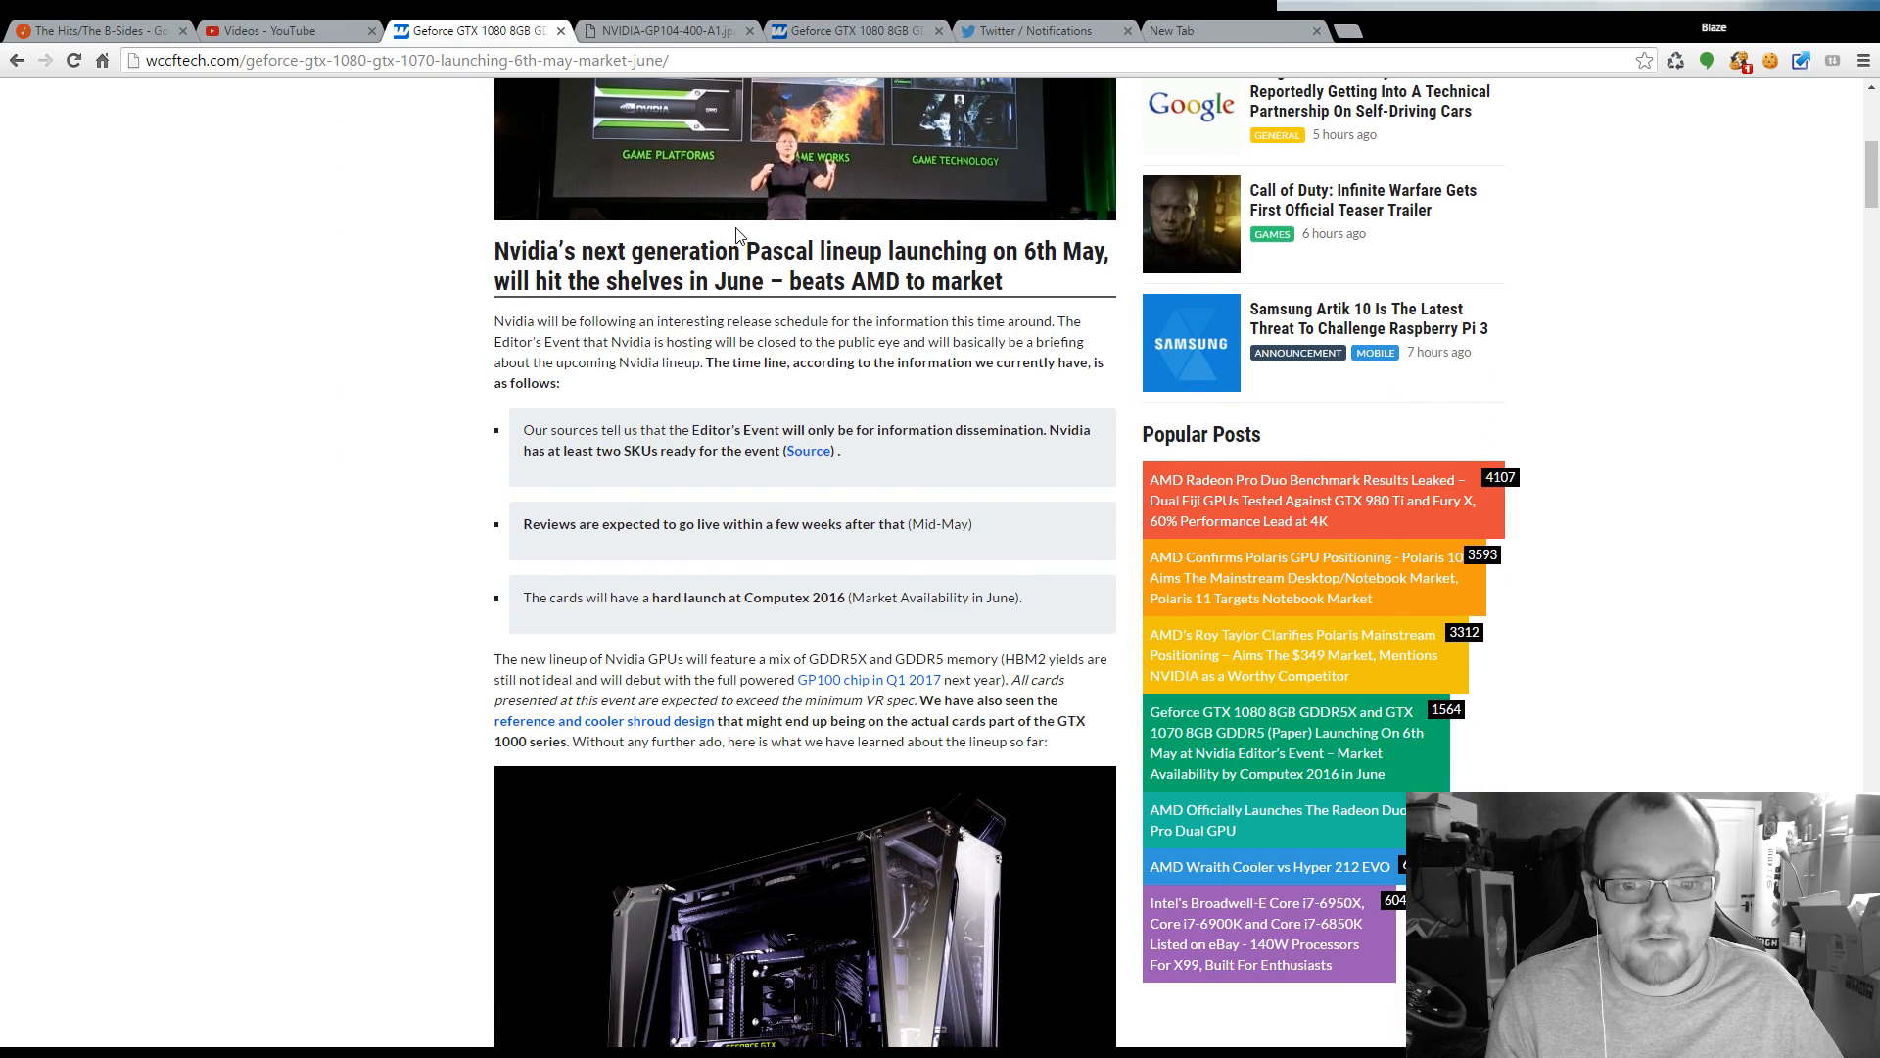
scroll(down, 3)
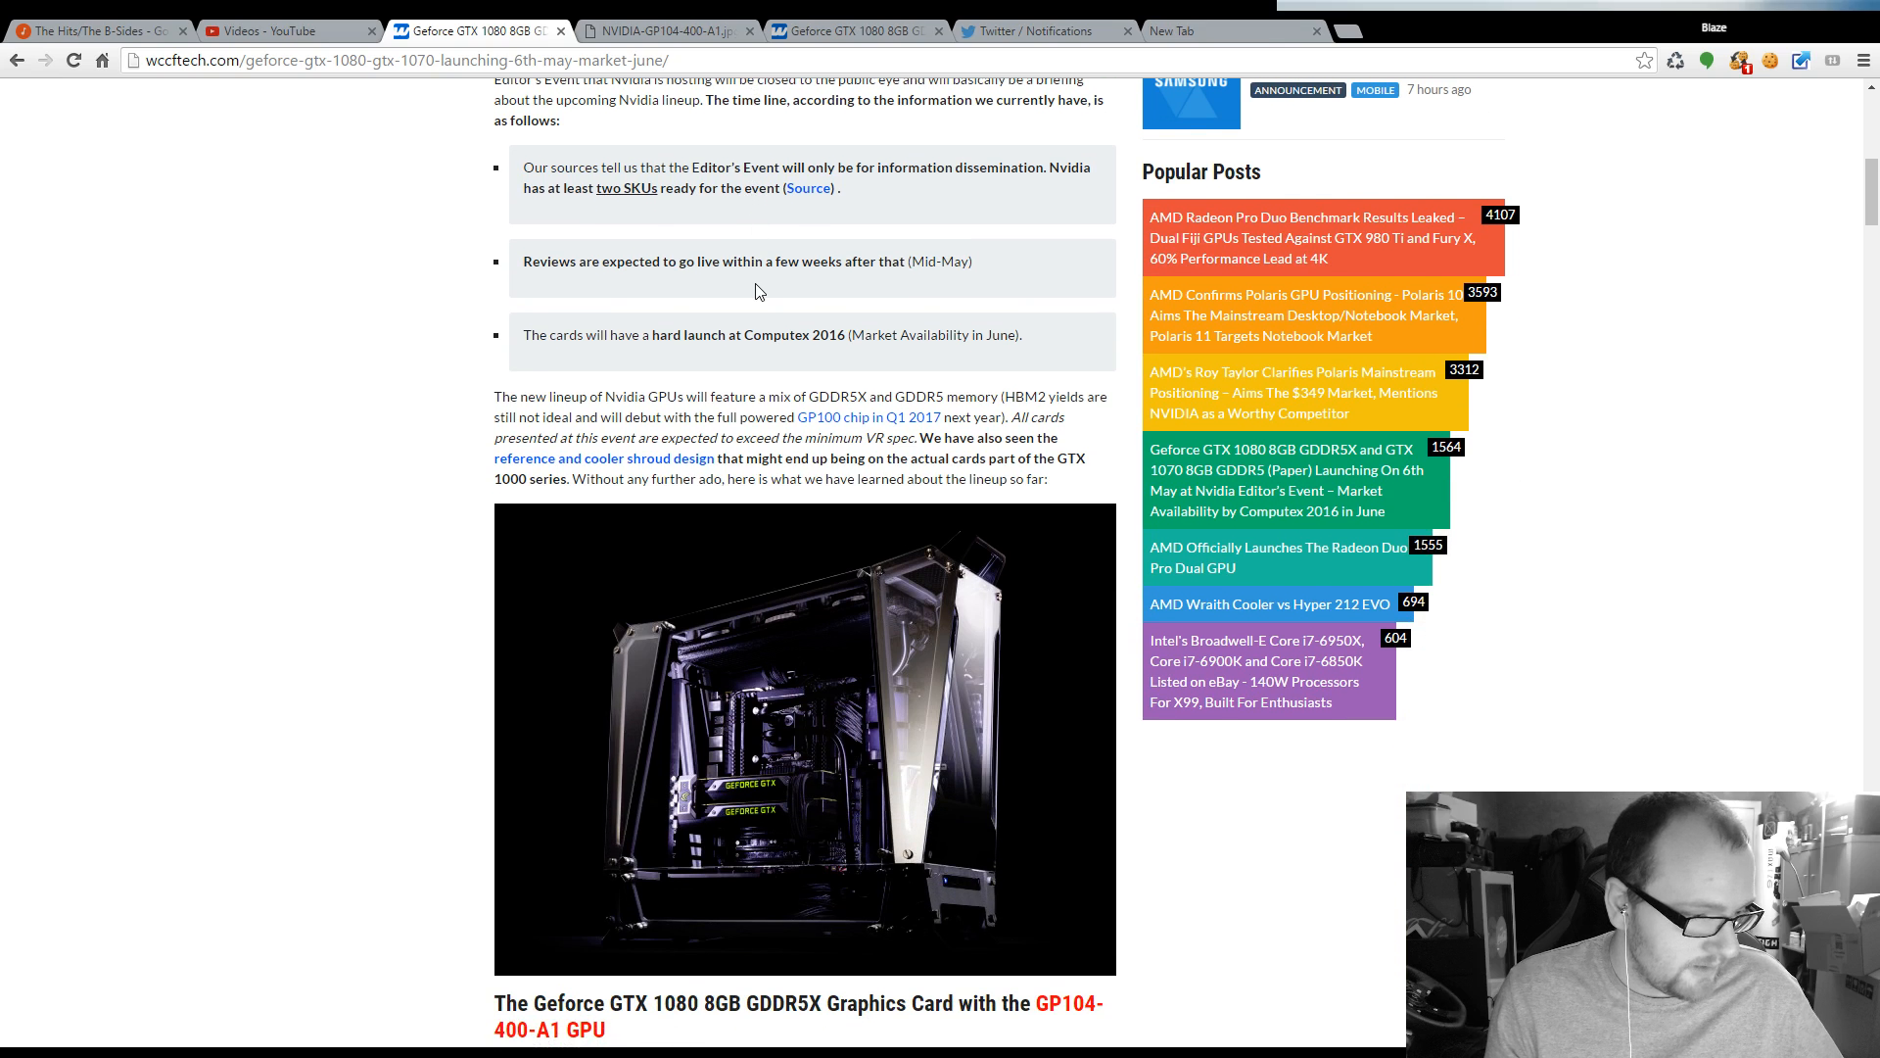
scroll(down, 3)
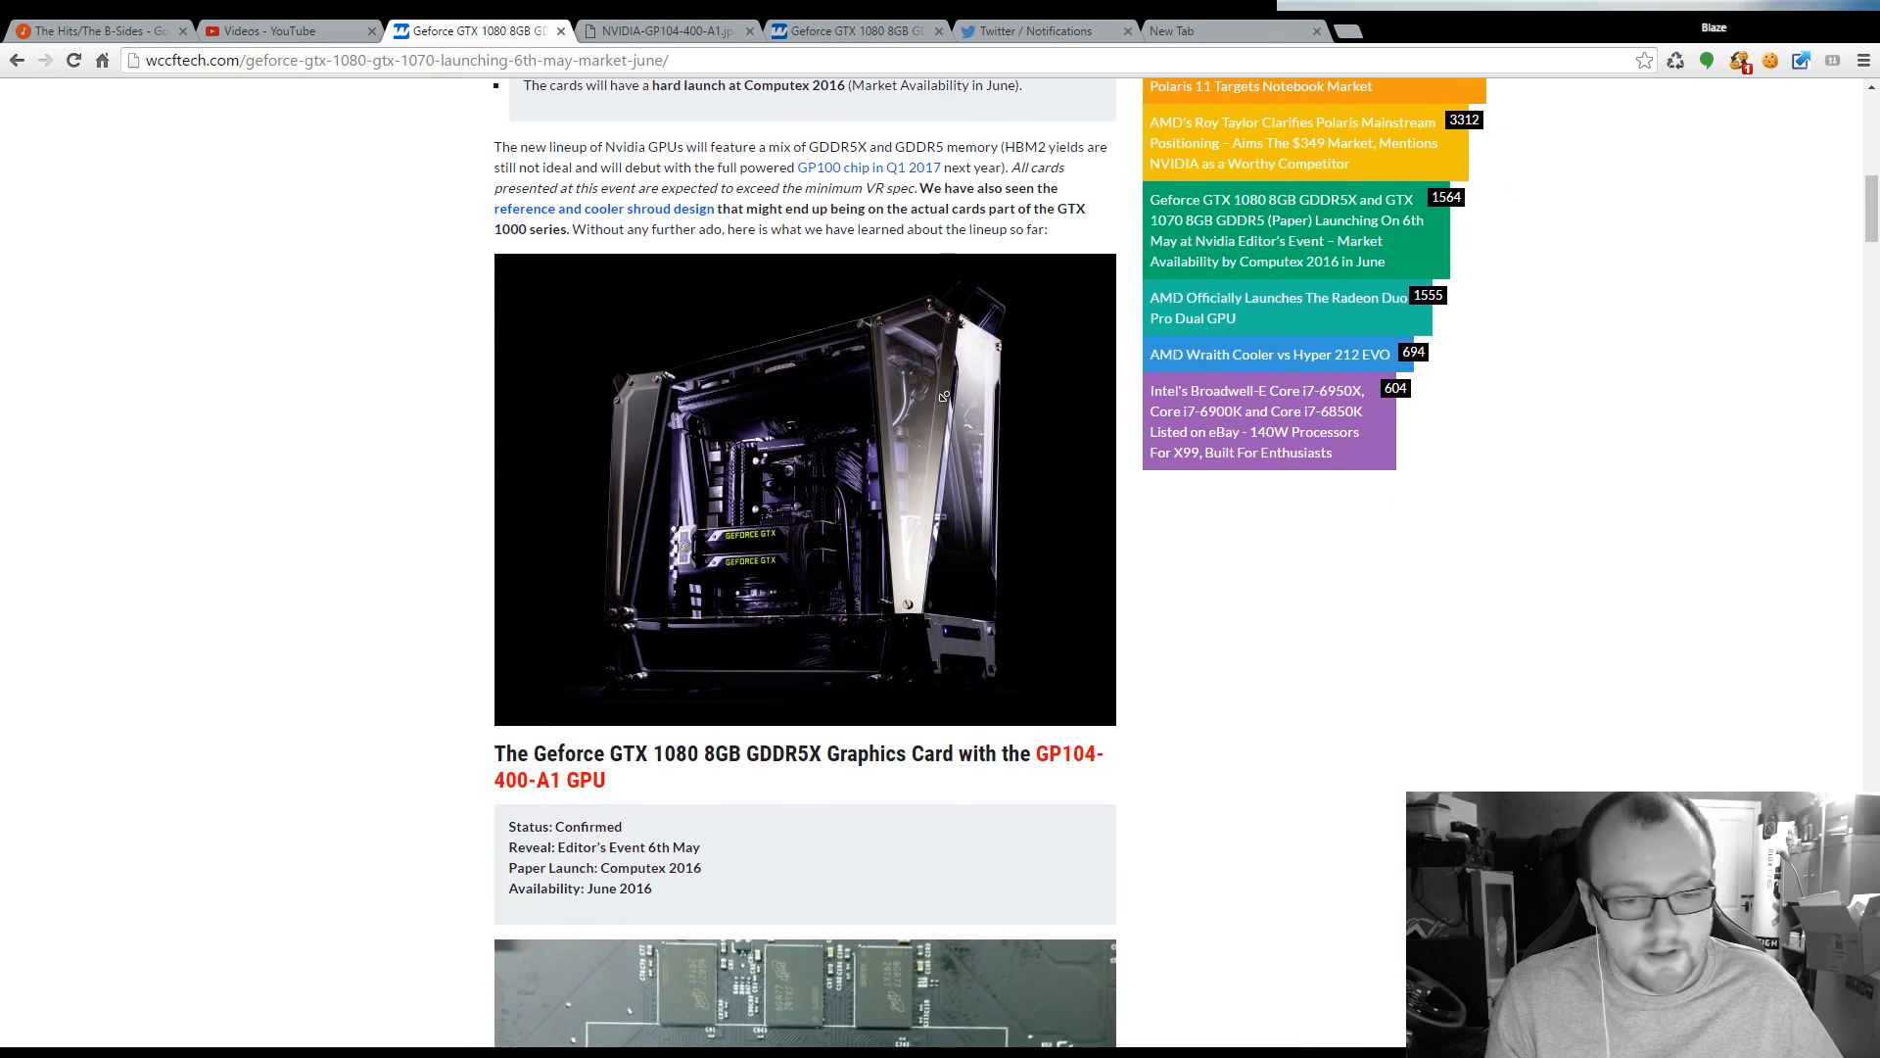
scroll(up, 3)
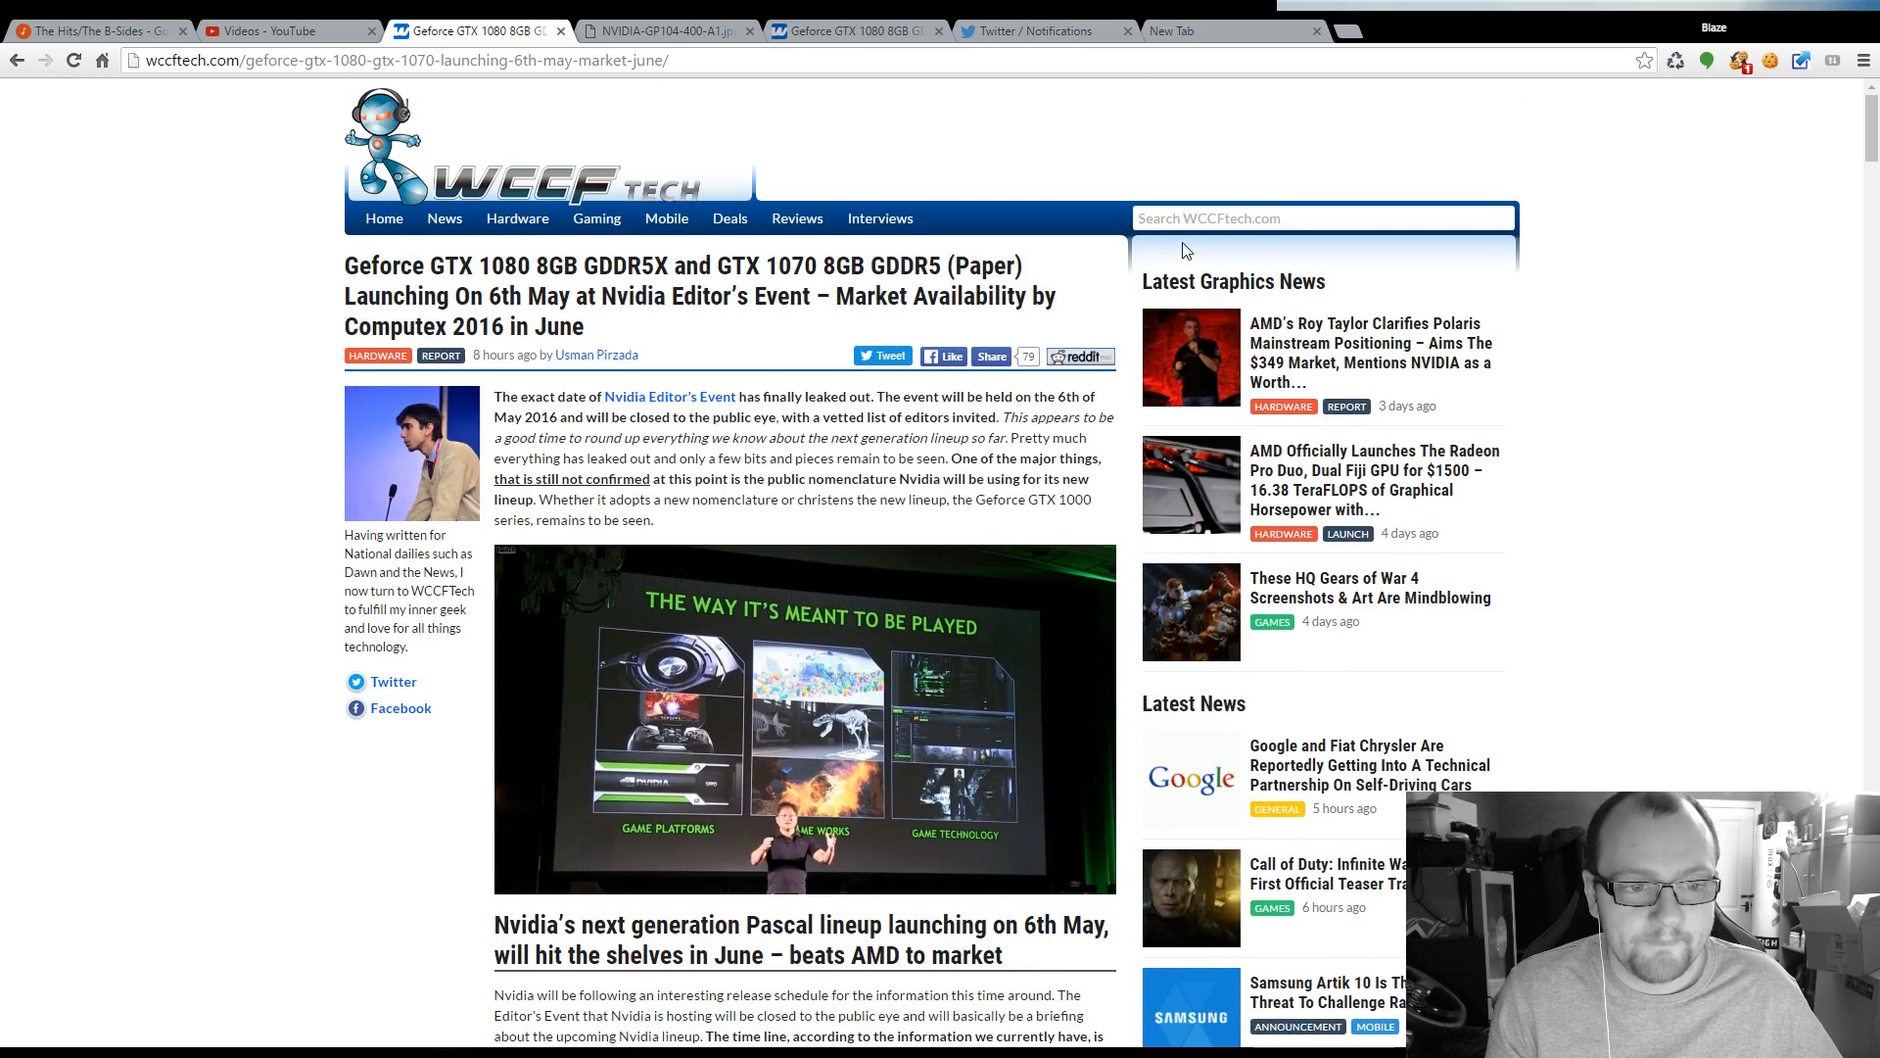
mouse_move(1058, 242)
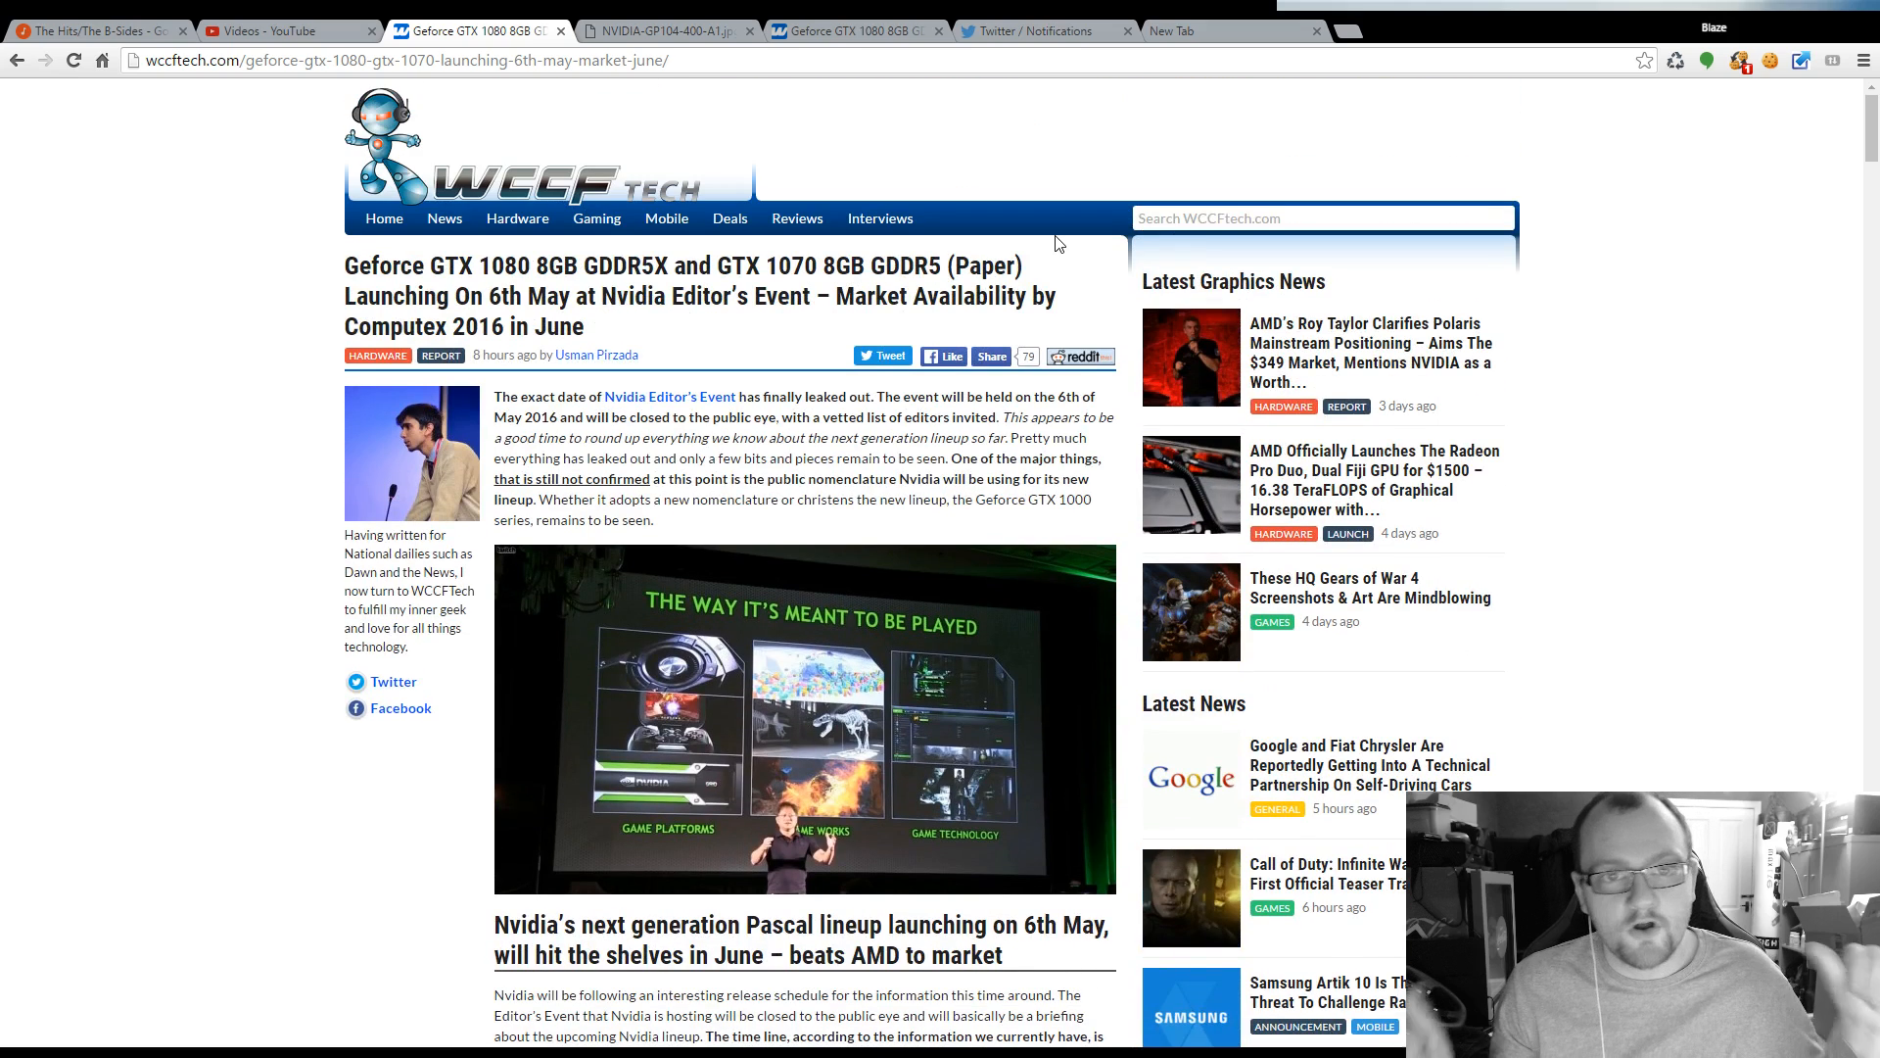